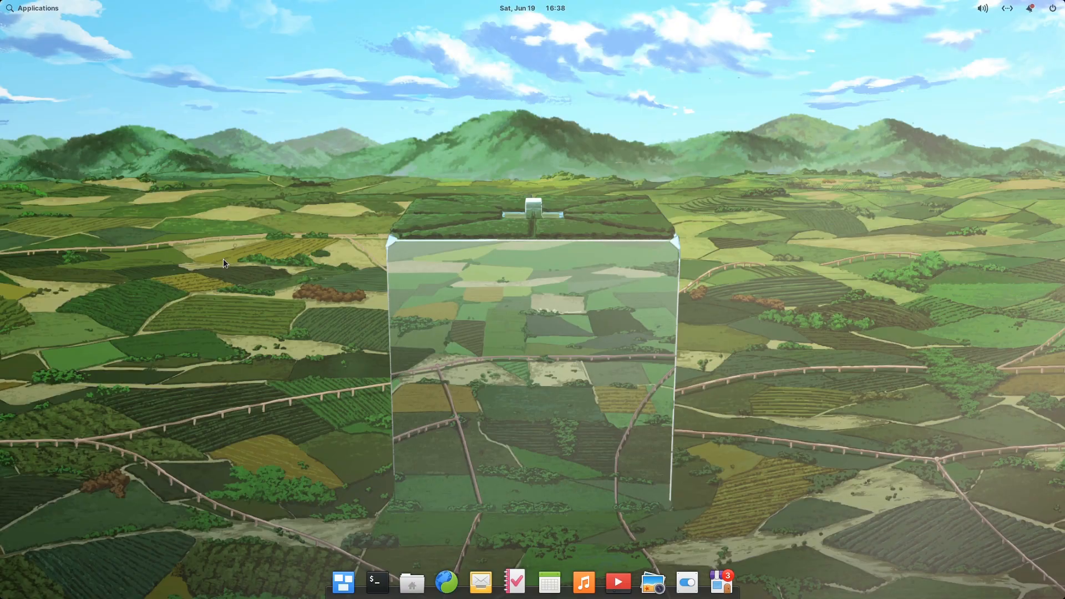
Step: Right-click the empty elementary OS desktop to bring up its shortcut menu
{"action": "right_click", "coordinate": [681, 219]}
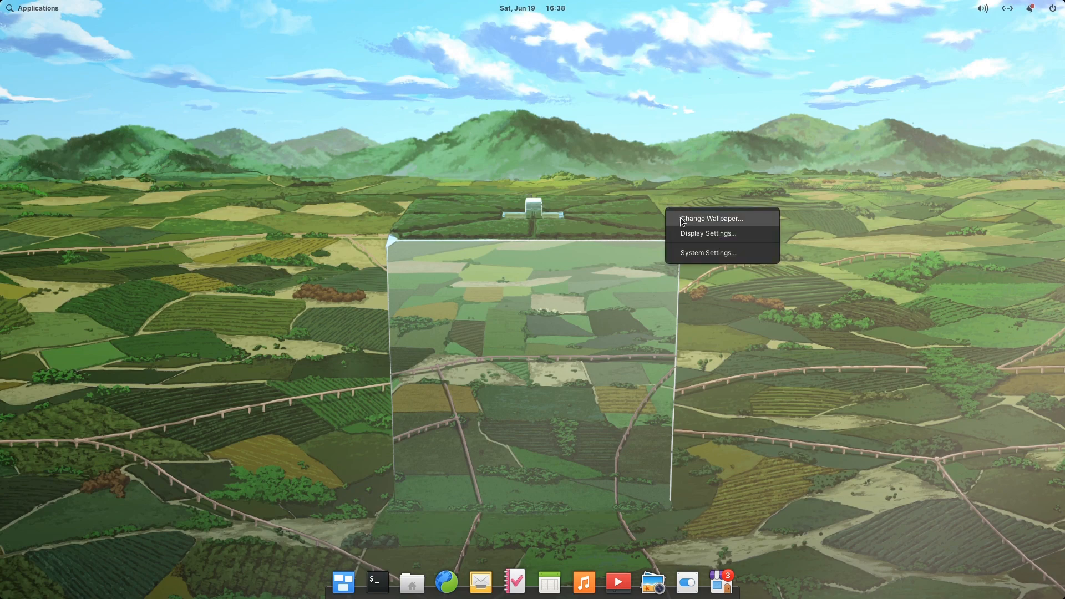
Step: In System Settings > Desktop > Appearance, try the slate, purple and another accent colour
{"action": "left_click", "coordinate": [708, 252]}
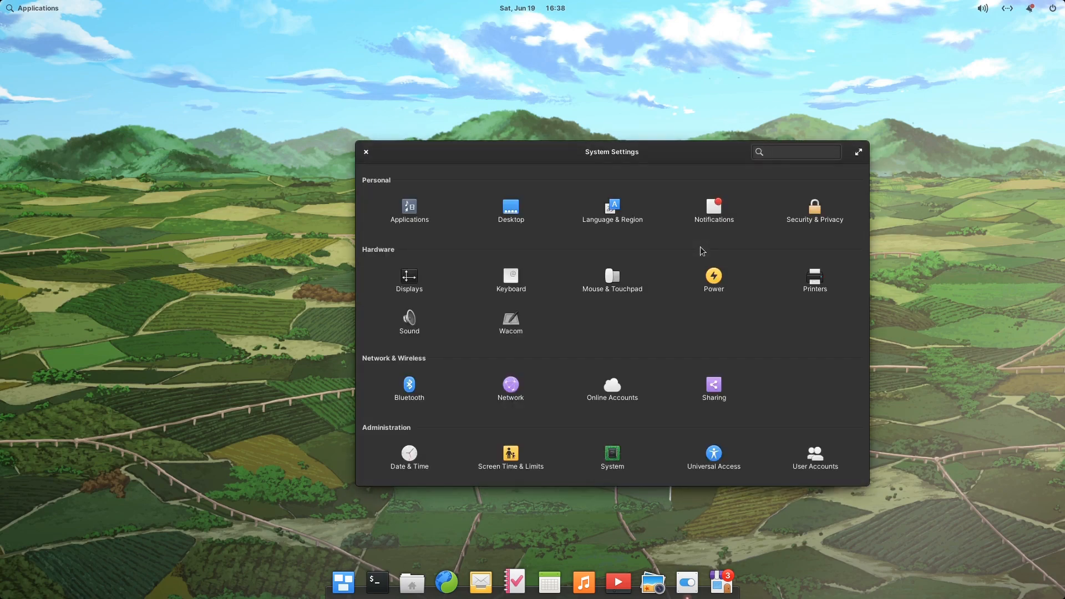
{"action": "left_click", "coordinate": [510, 211]}
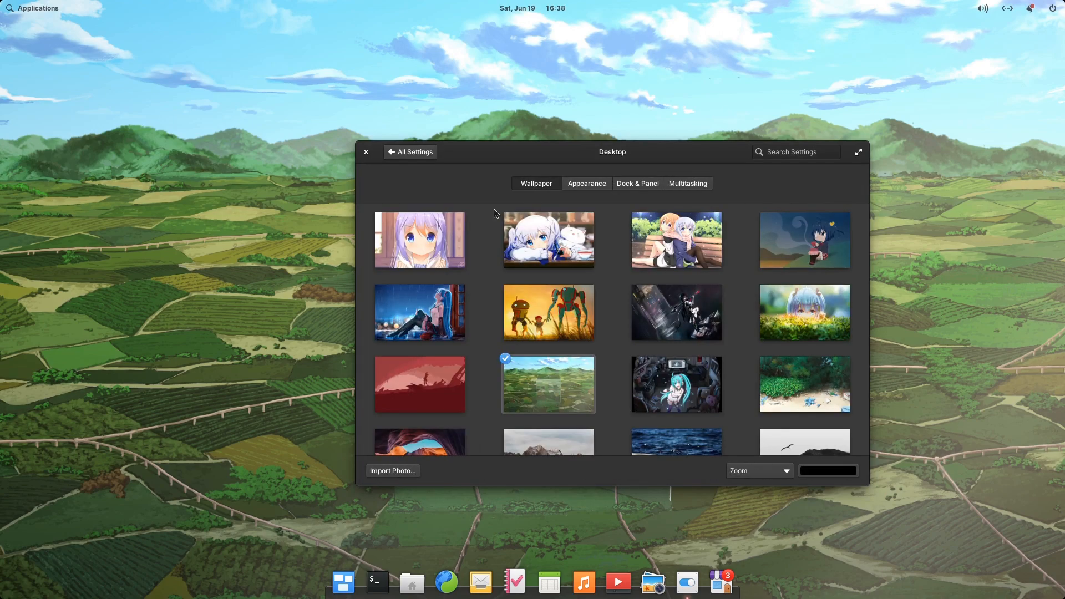
{"action": "left_click", "coordinate": [587, 183]}
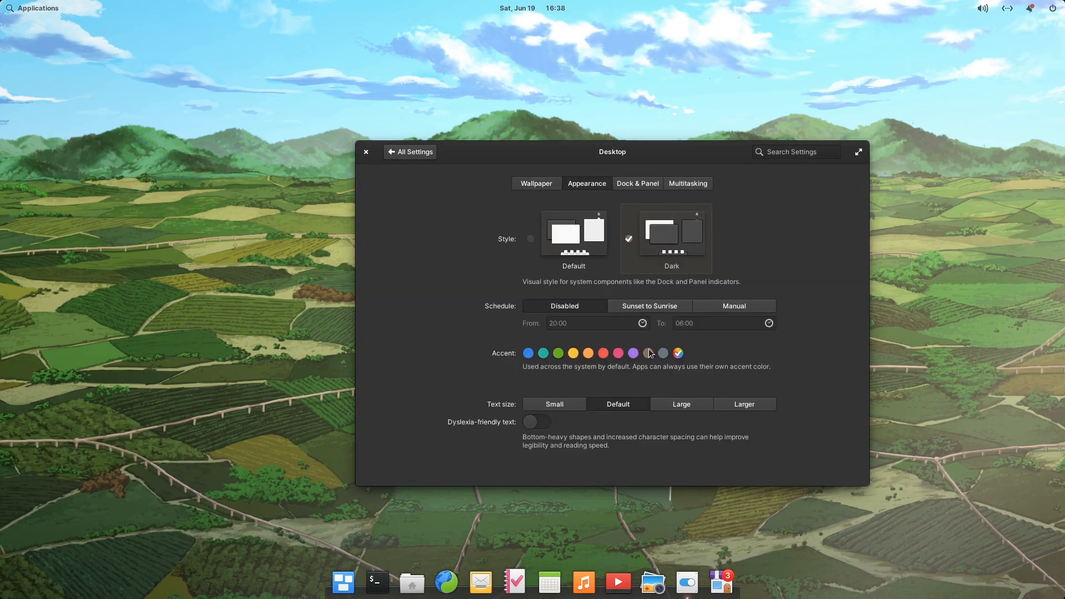
{"action": "left_click", "coordinate": [662, 352]}
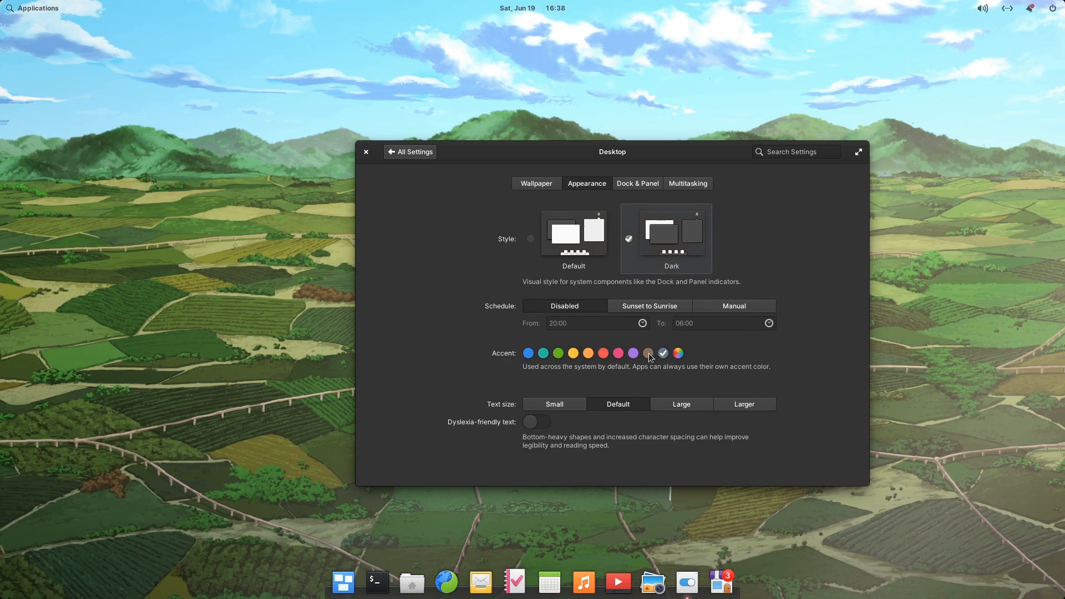
{"action": "left_click", "coordinate": [632, 354]}
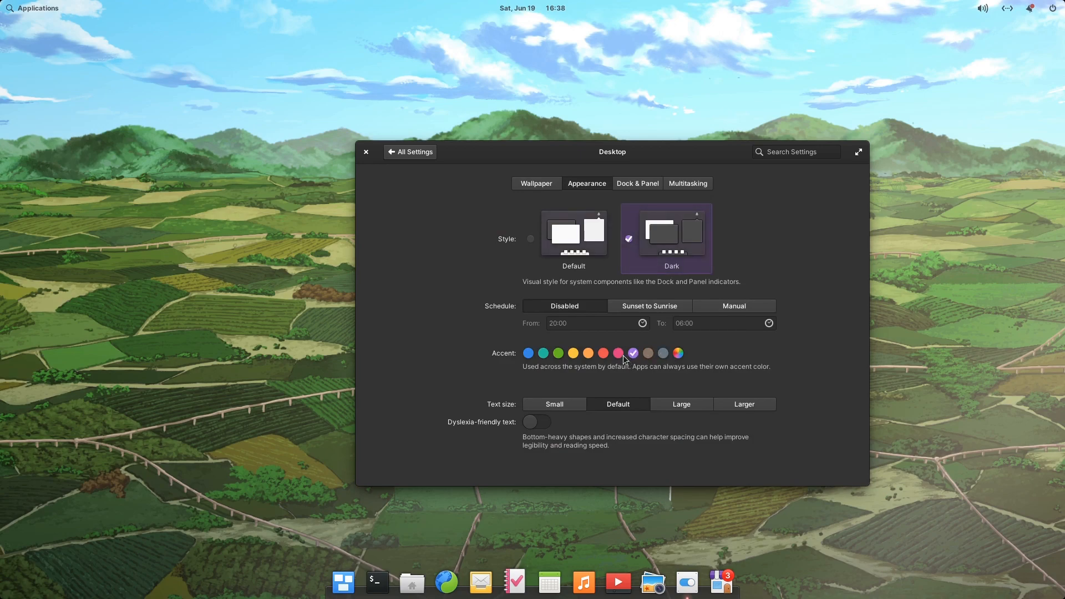
{"action": "left_click", "coordinate": [602, 353]}
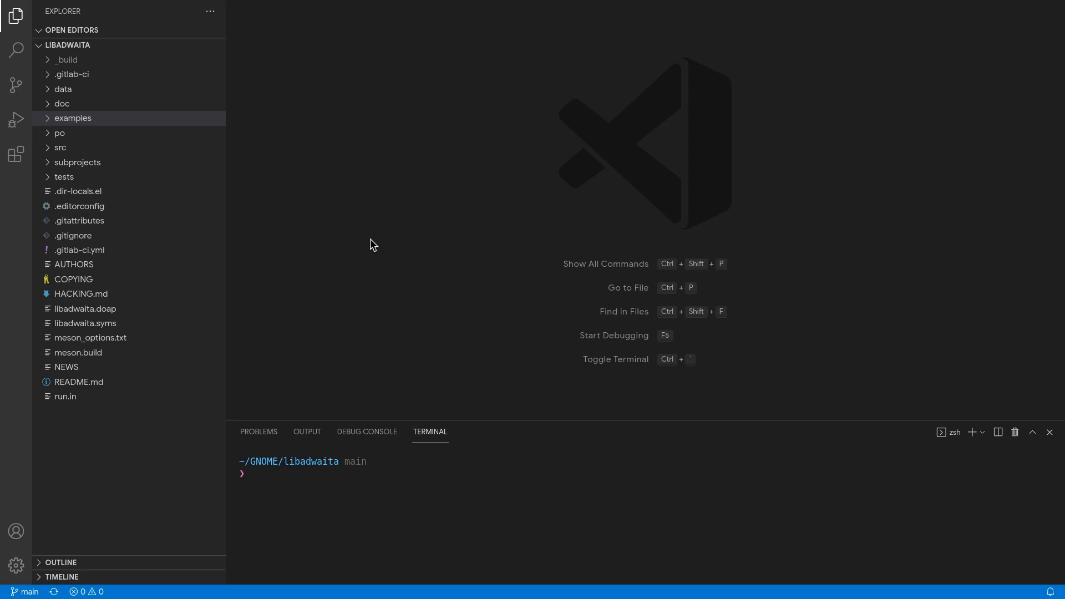
Step: Expand src/stylesheet in the Explorer and open _palette.scss
{"action": "left_click", "coordinate": [61, 147]}
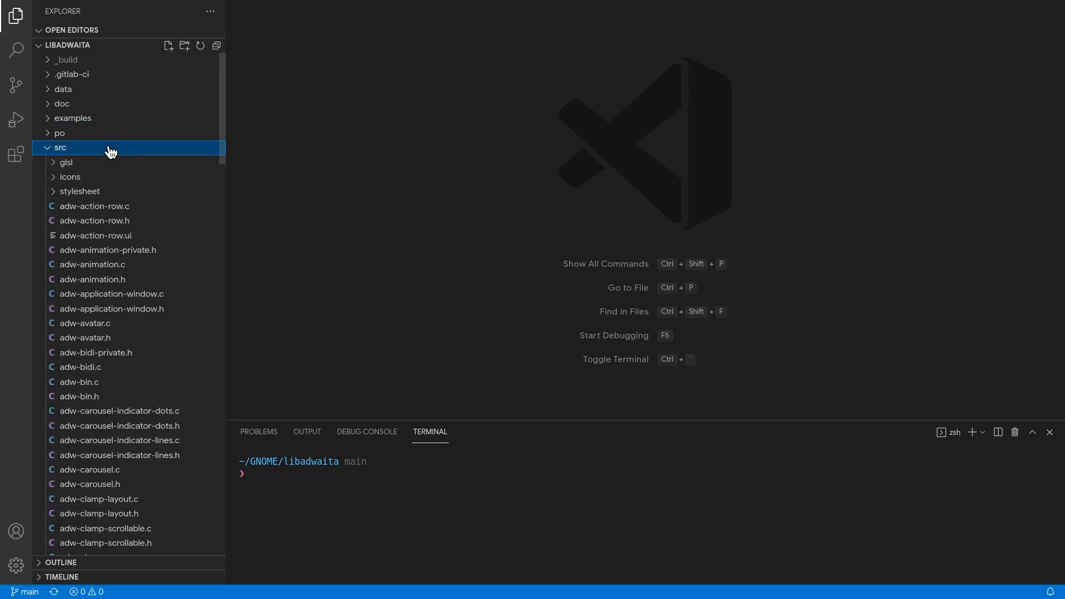
{"action": "left_click", "coordinate": [79, 191]}
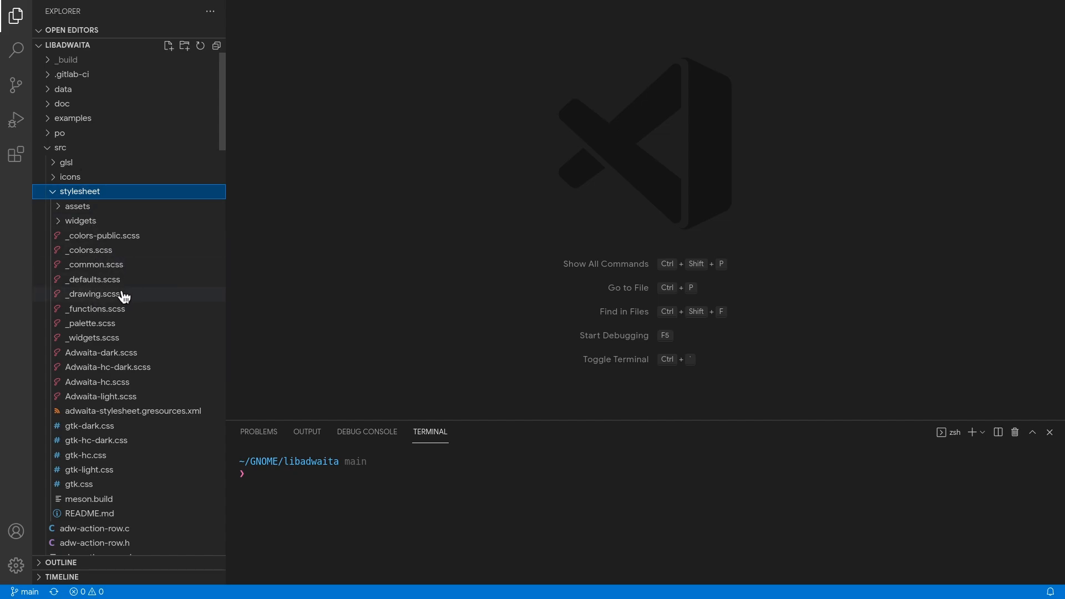
{"action": "double_click", "coordinate": [89, 323]}
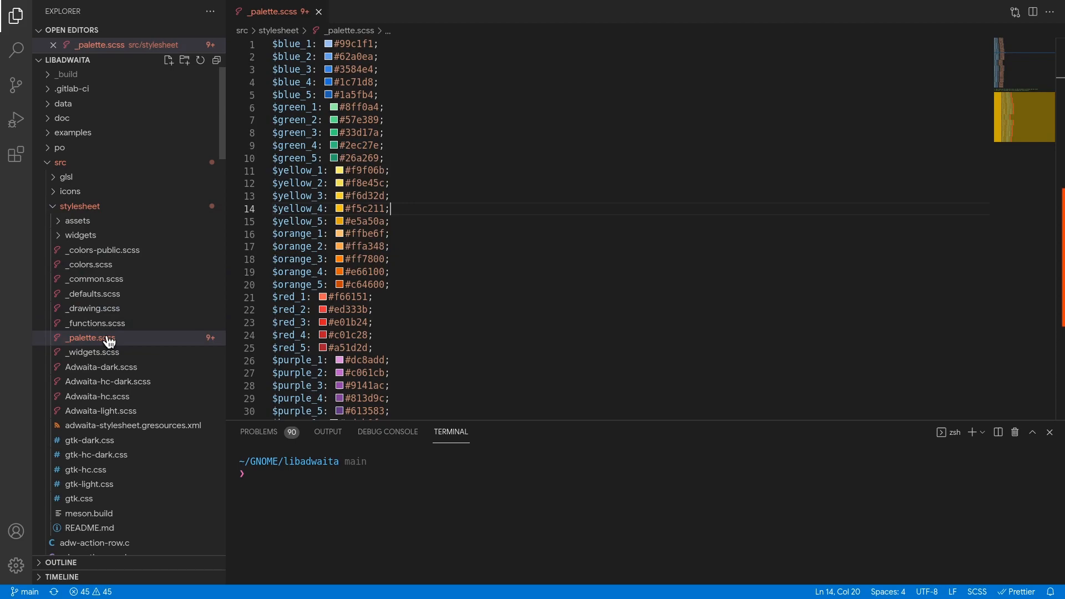
Step: Open _defaults.scss beside _palette.scss and start the Patterns demo from the terminal
{"action": "left_click", "coordinate": [93, 308]}
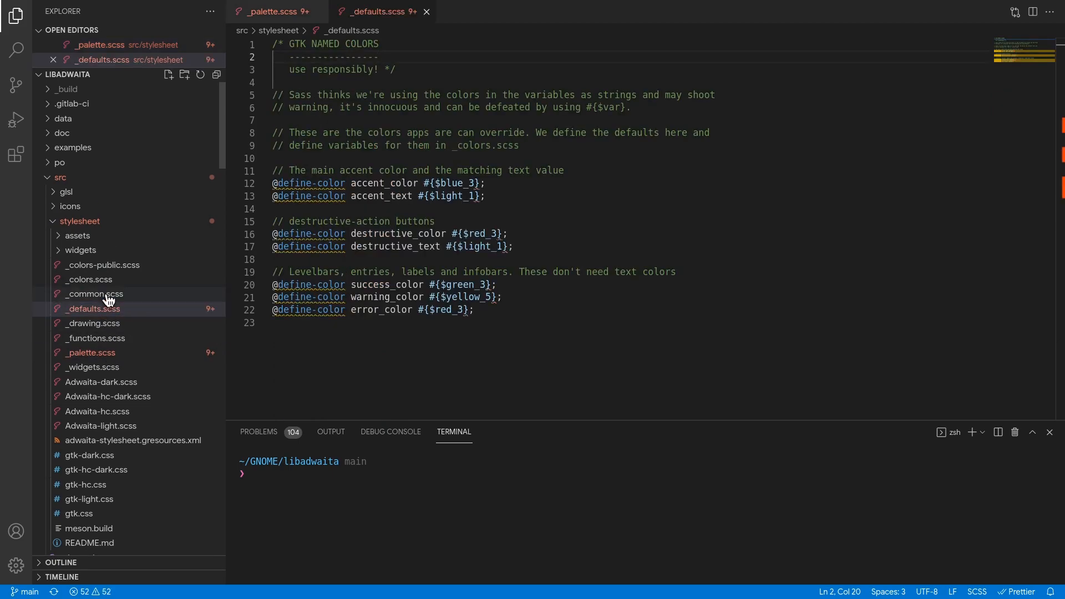
{"action": "mouse_move", "coordinate": [129, 299]}
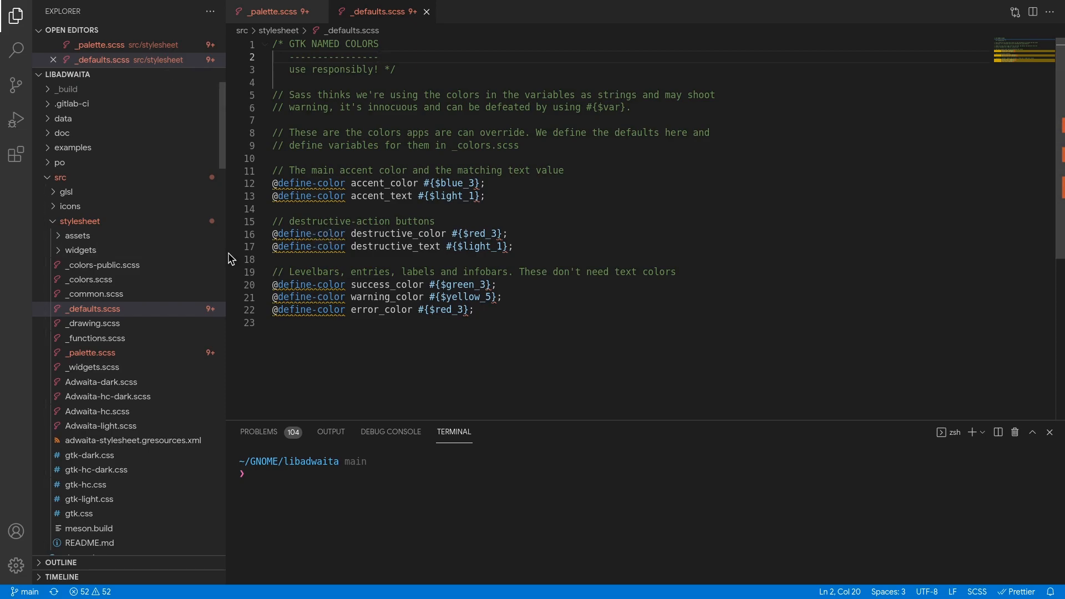
{"action": "left_click", "coordinate": [16, 14]}
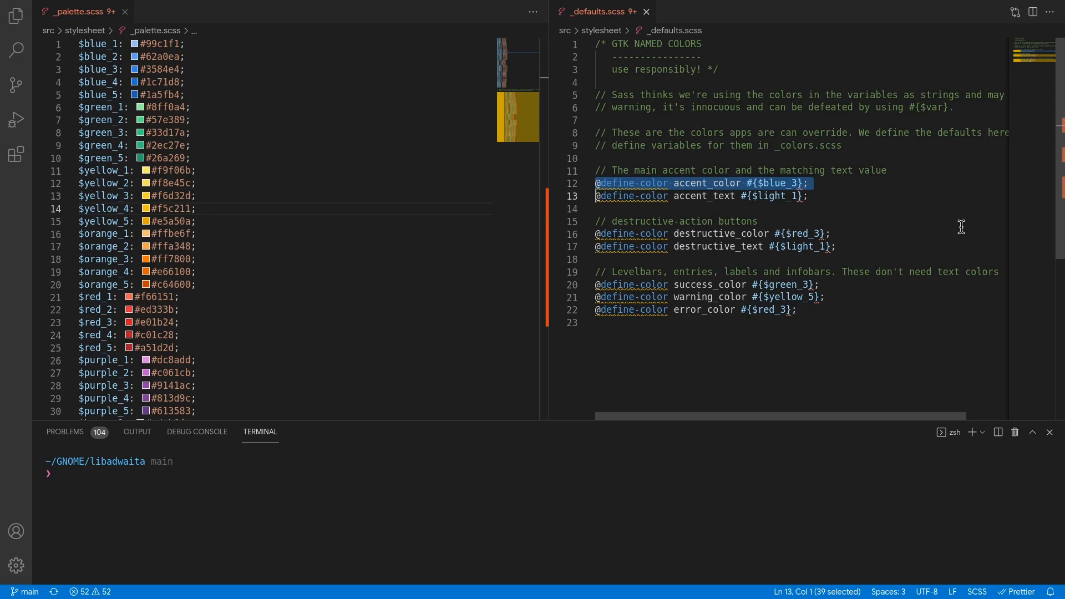
{"action": "mouse_move", "coordinate": [908, 272]}
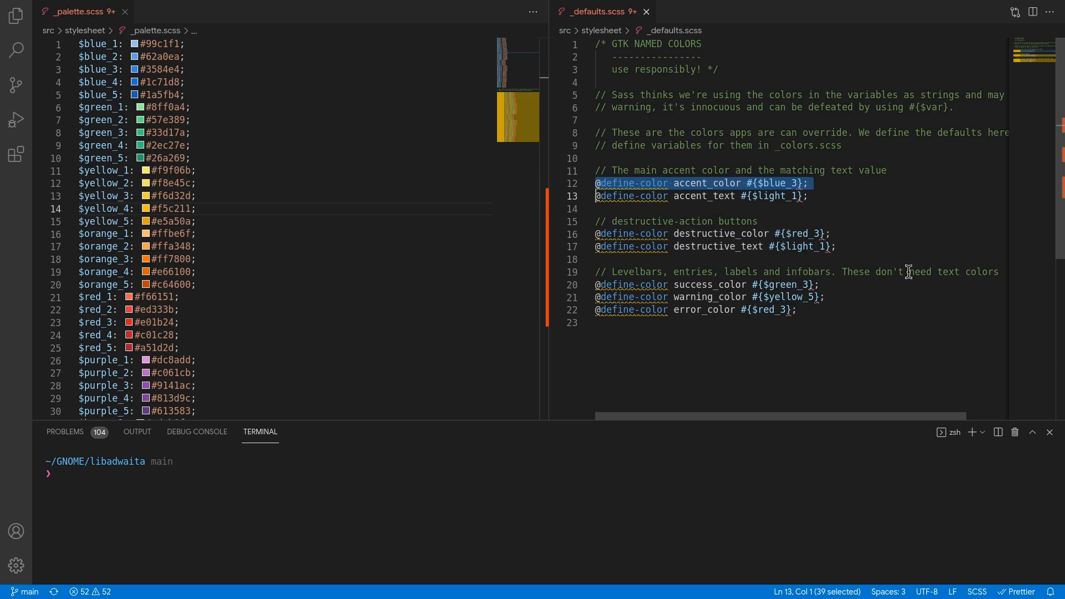
{"action": "type", "text": "patterns"}
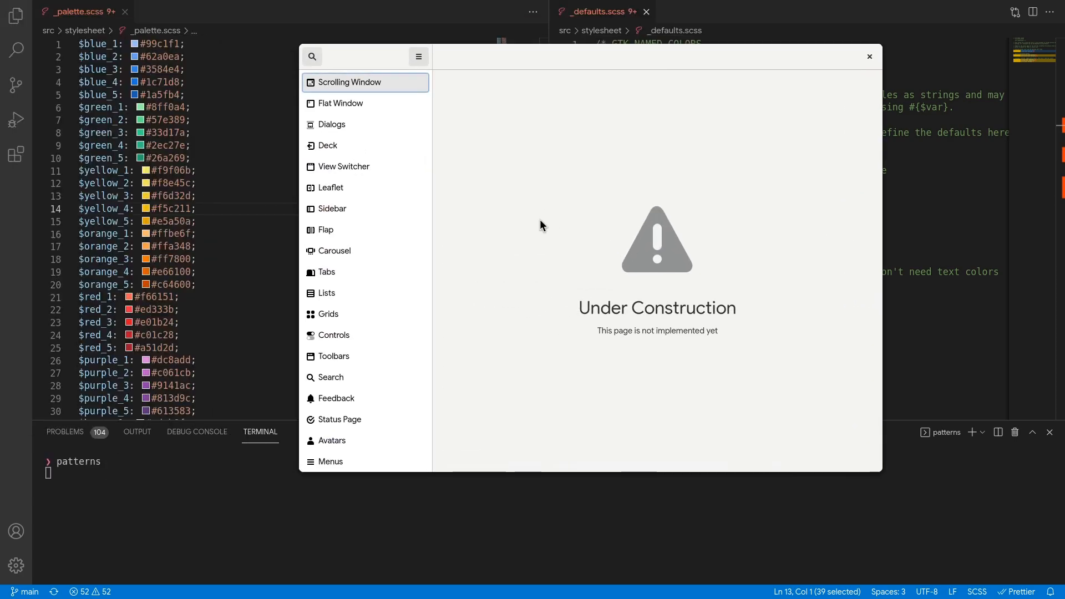
Step: Browse the blue-accented Controls page, drag its slider, then close the Patterns demo
{"action": "left_click", "coordinate": [333, 335]}
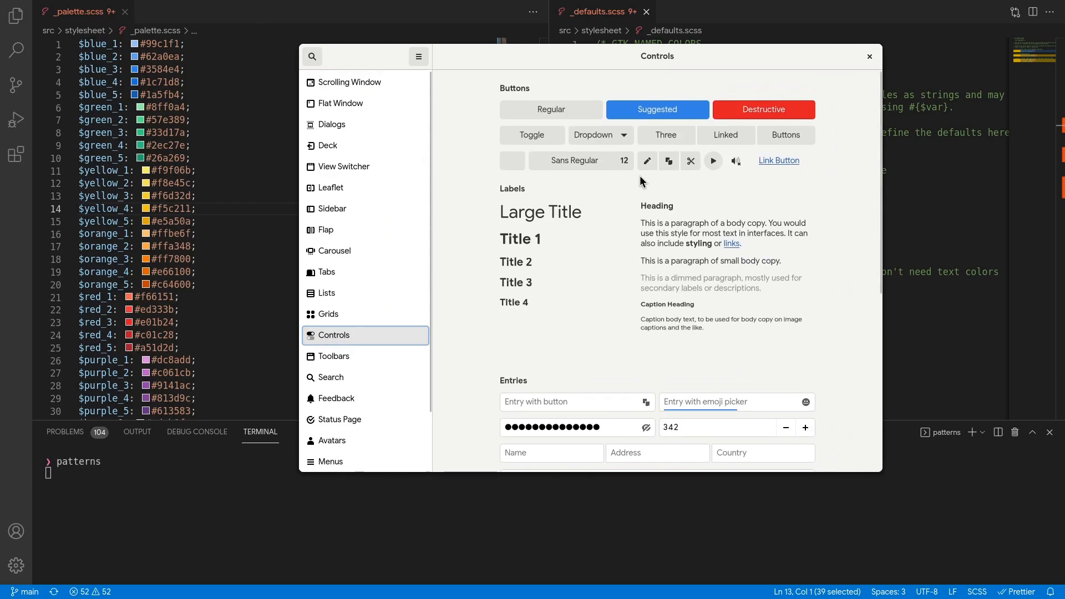
{"action": "scroll", "scroll_direction": "down", "scroll_amount": 3}
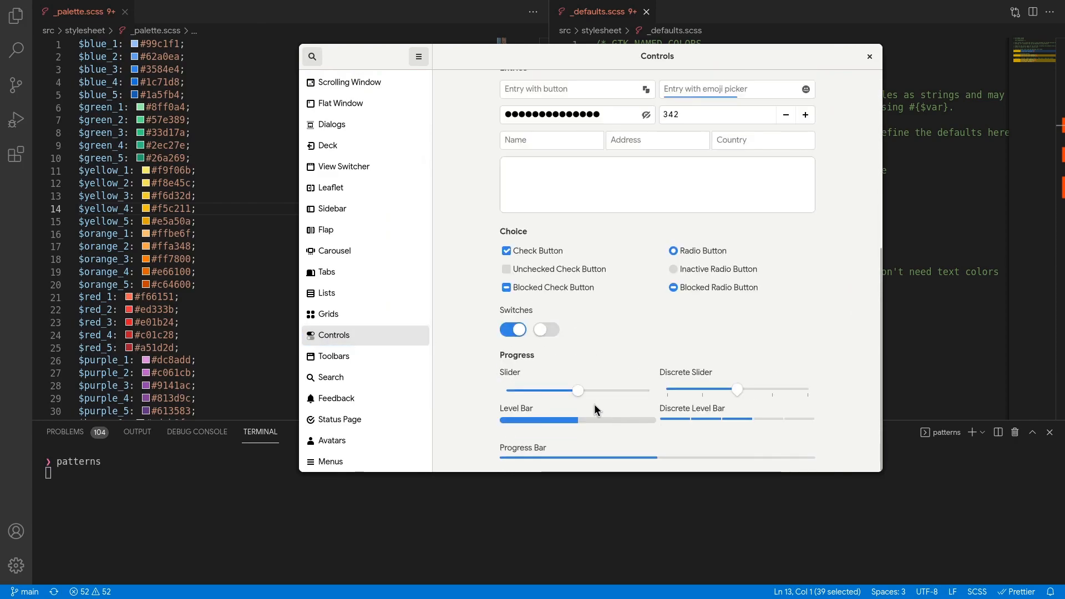
{"action": "left_click_drag", "start_coordinate": [578, 390], "coordinate": [632, 391]}
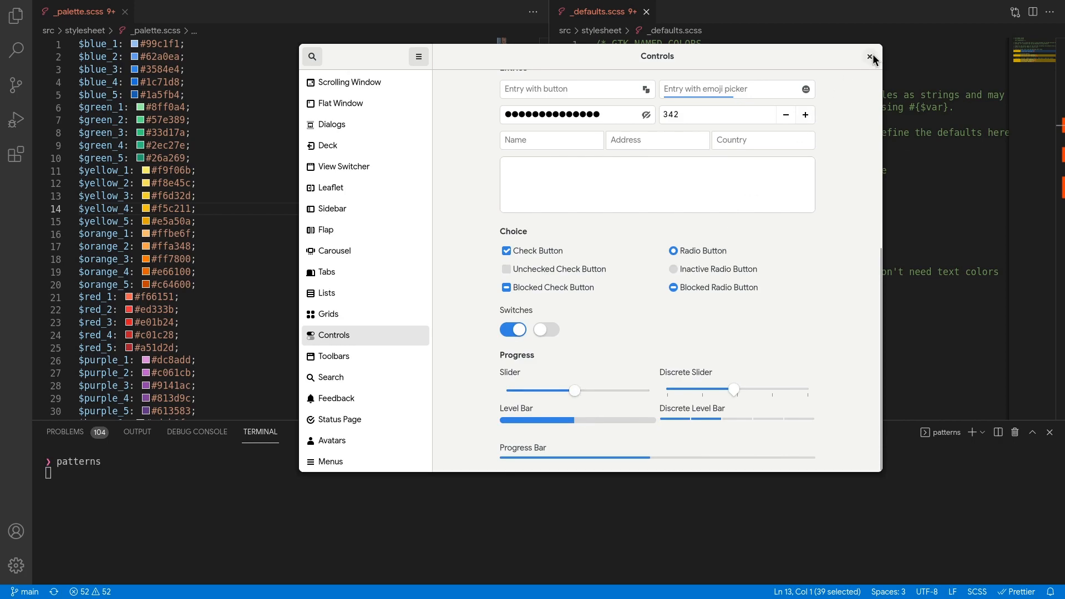
{"action": "left_click", "coordinate": [870, 55]}
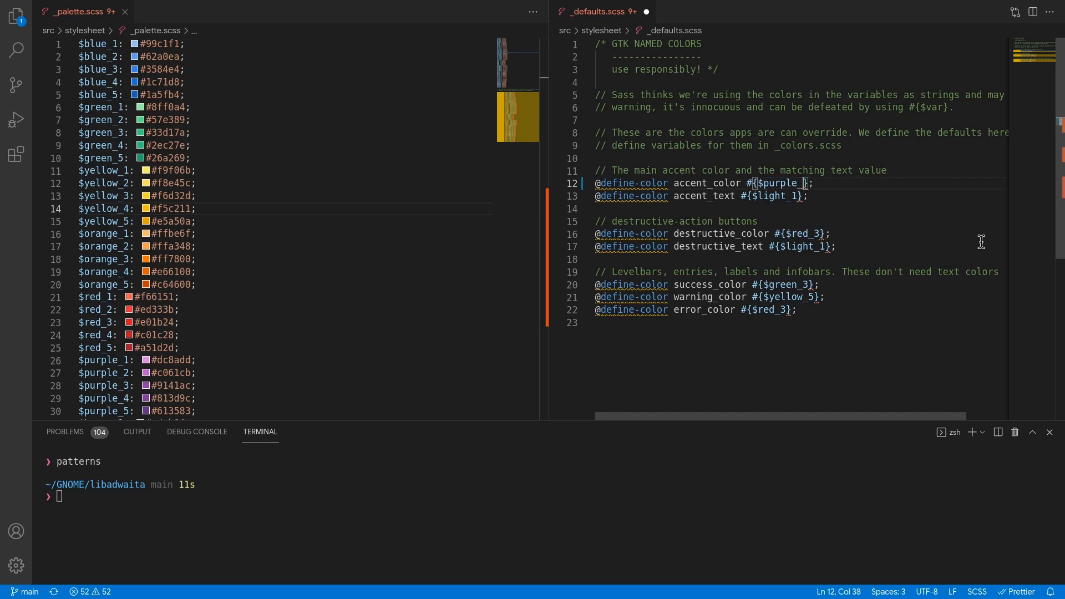
Step: Set accent_color to $purple_3, run 'sudo ninja install -C _build', and relaunch patterns
{"action": "type", "text": "3"}
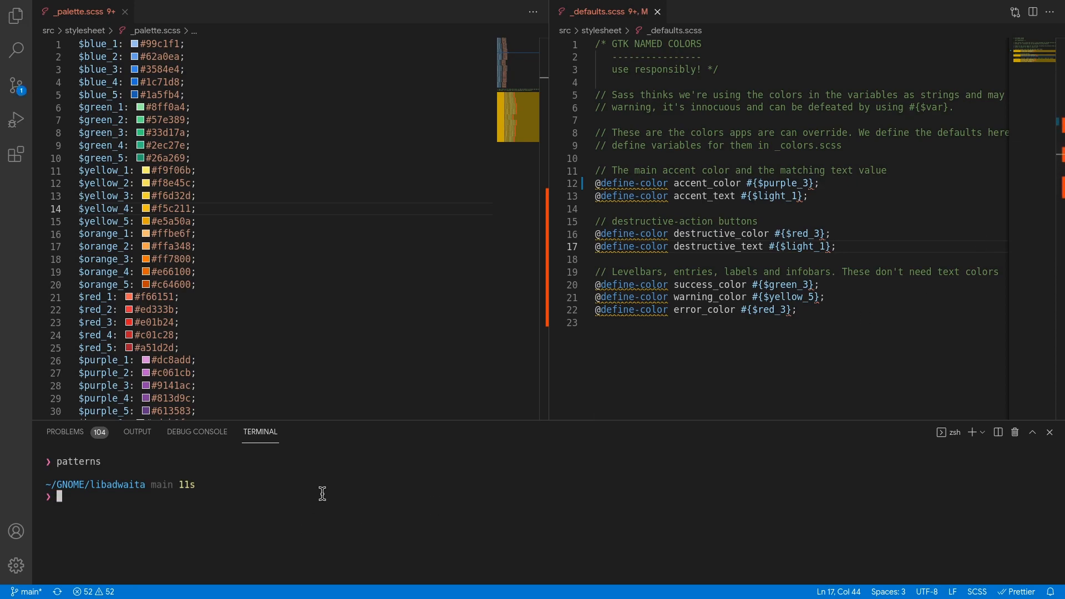
{"action": "type", "text": "sudo ninja install -C _build"}
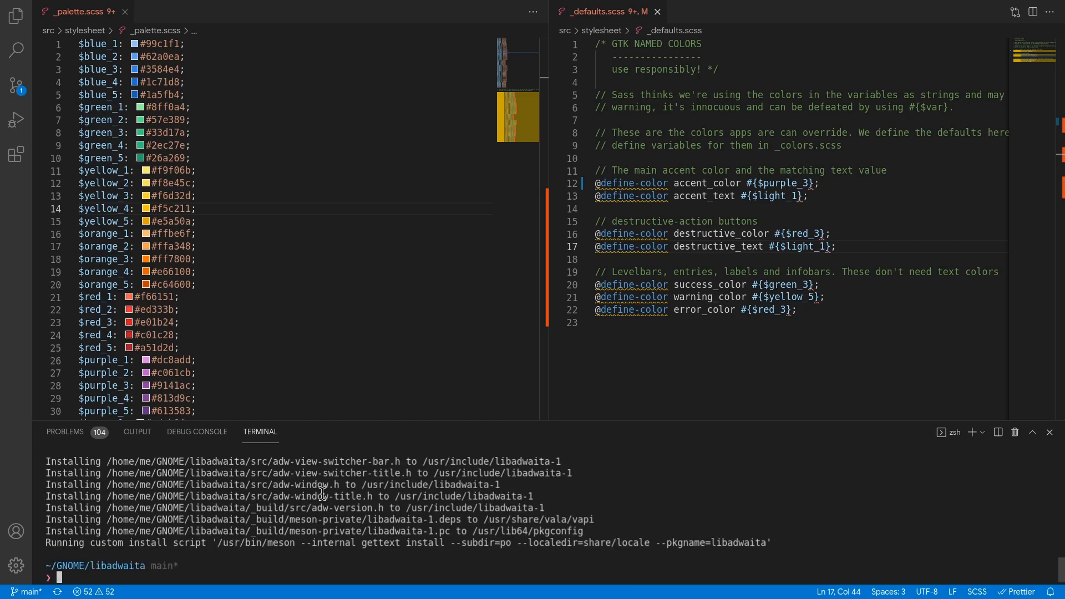
{"action": "type", "text": "patterns"}
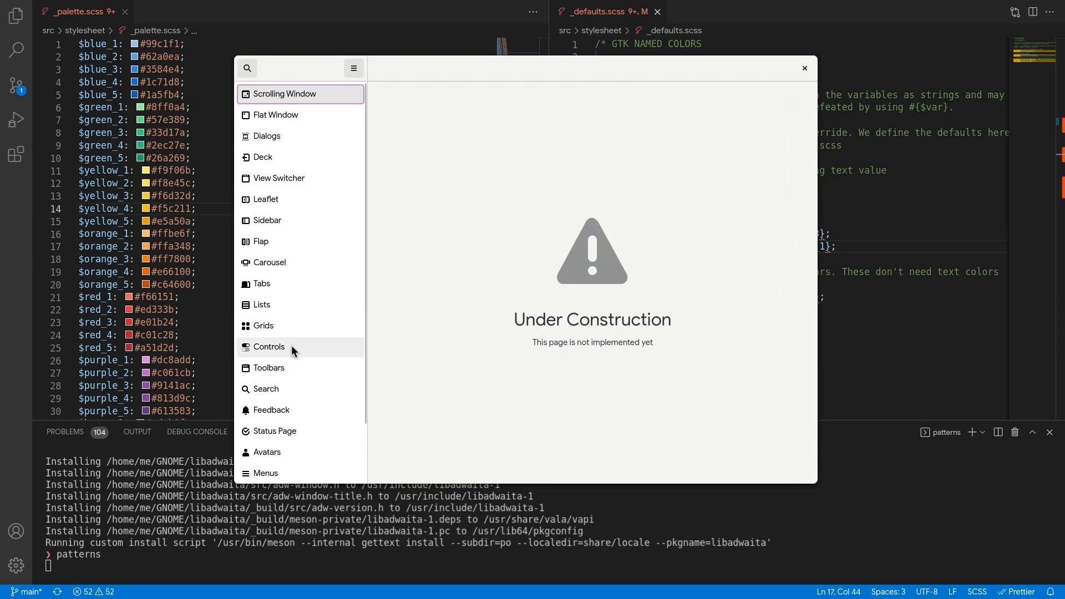
Step: Browse the purple-accented Controls page in the relaunched Patterns demo and drag its slider
{"action": "left_click", "coordinate": [269, 347]}
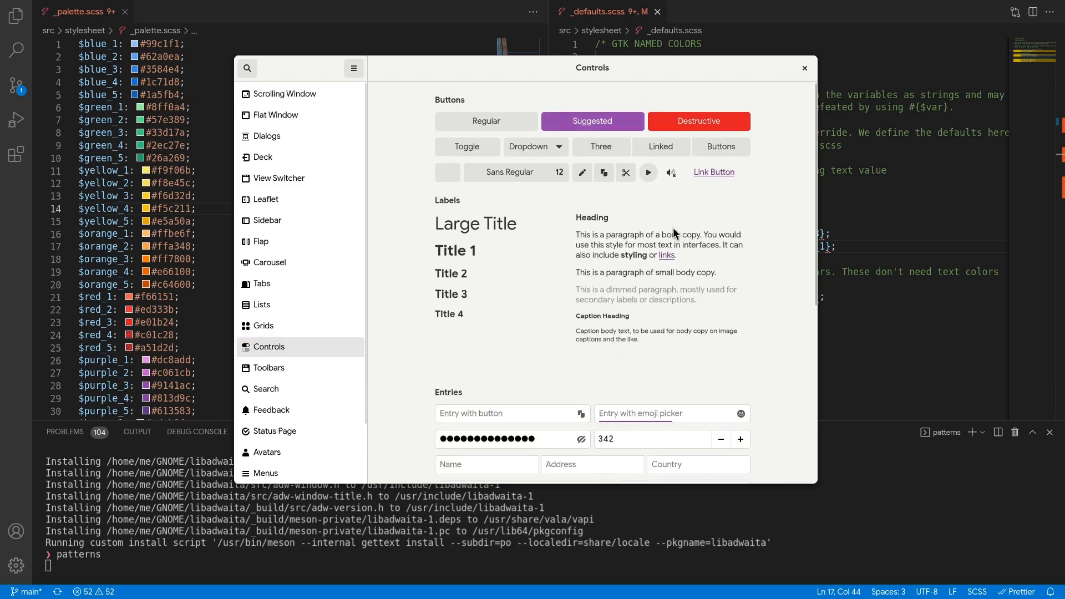
{"action": "scroll", "scroll_direction": "down", "scroll_amount": 3}
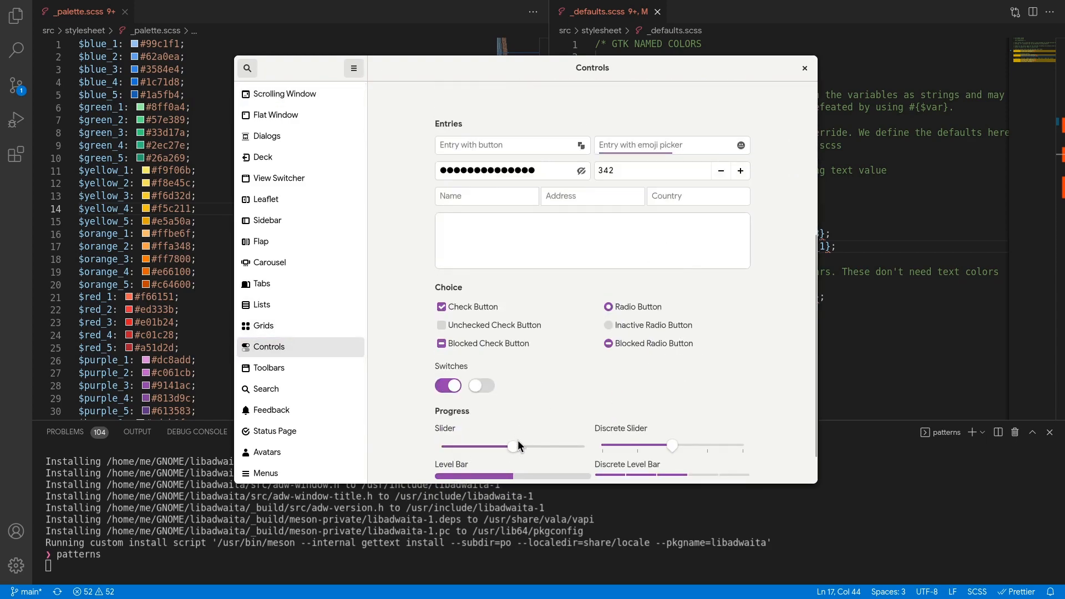
{"action": "left_click_drag", "start_coordinate": [511, 446], "coordinate": [481, 445]}
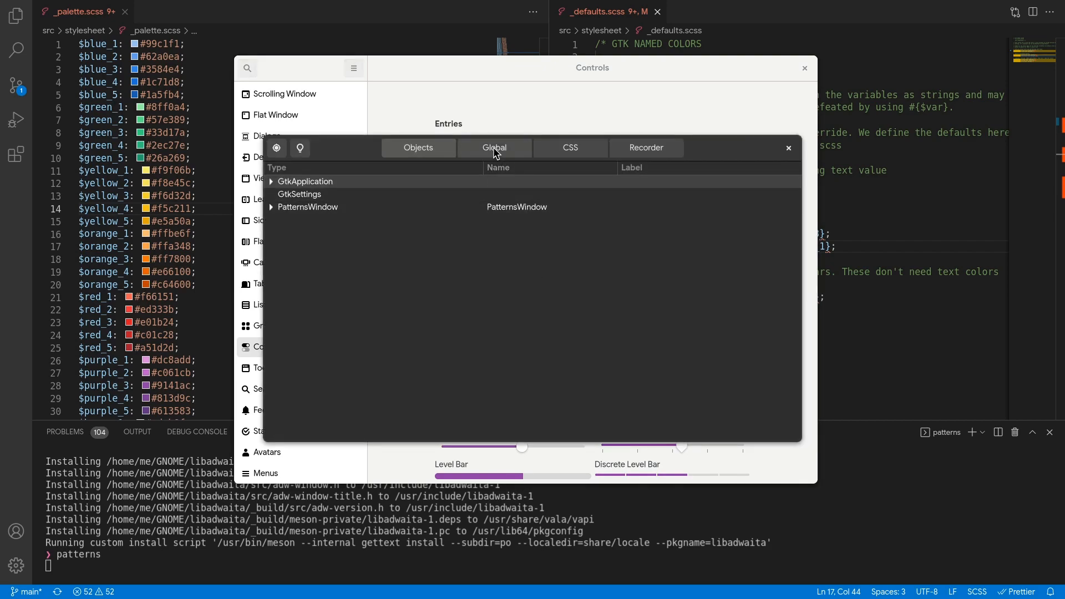
Step: In GTK Inspector's Global > Settings, turn on Dark Variant for the Patterns demo
{"action": "left_click", "coordinate": [494, 148]}
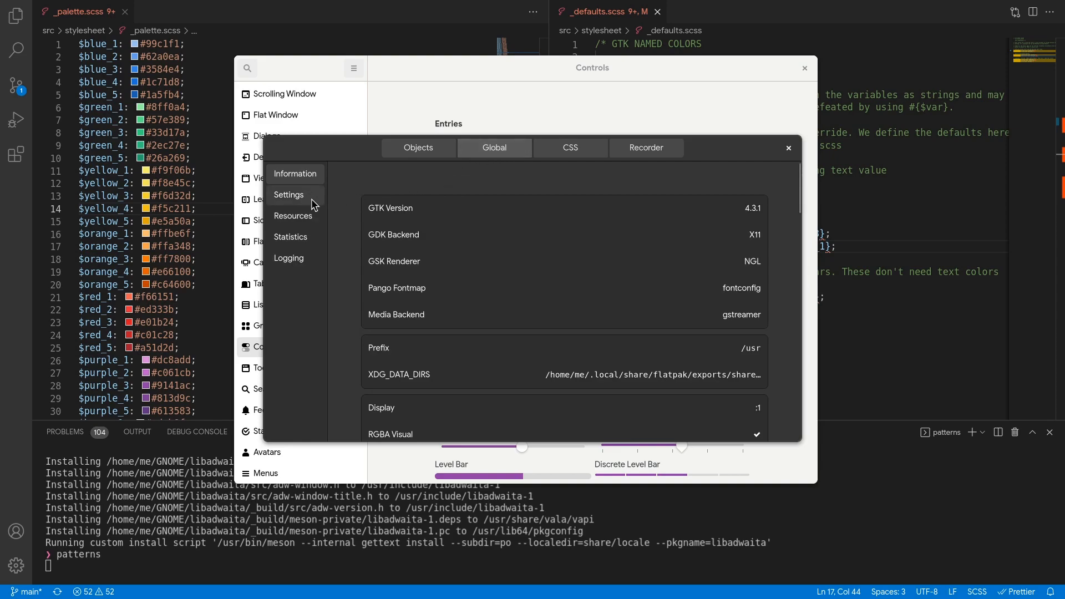
{"action": "left_click", "coordinate": [288, 195]}
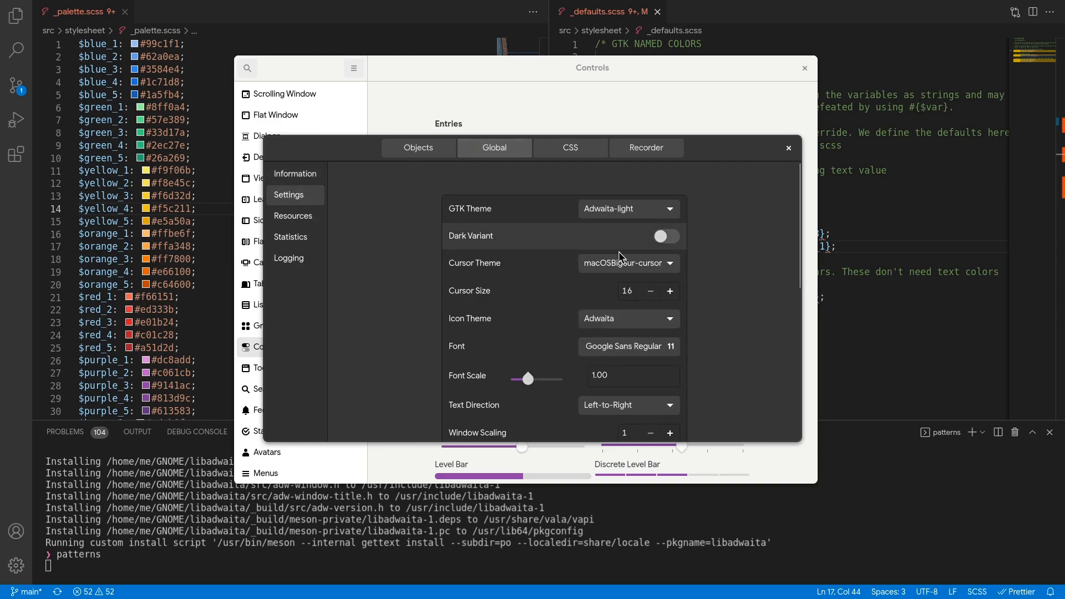
{"action": "left_click", "coordinate": [666, 236]}
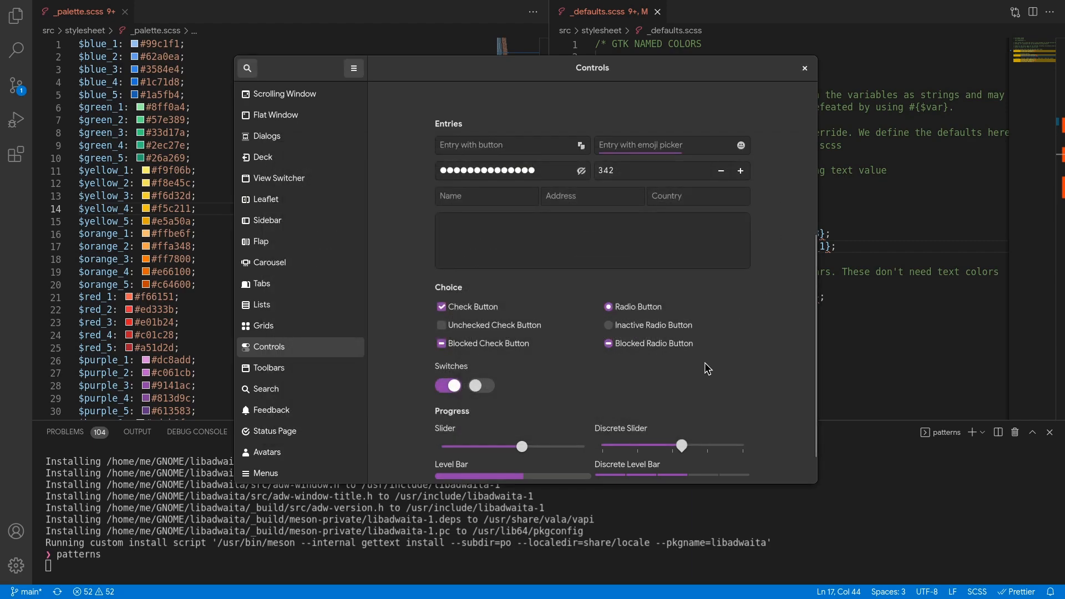
{"action": "scroll", "scroll_direction": "down", "scroll_amount": 3}
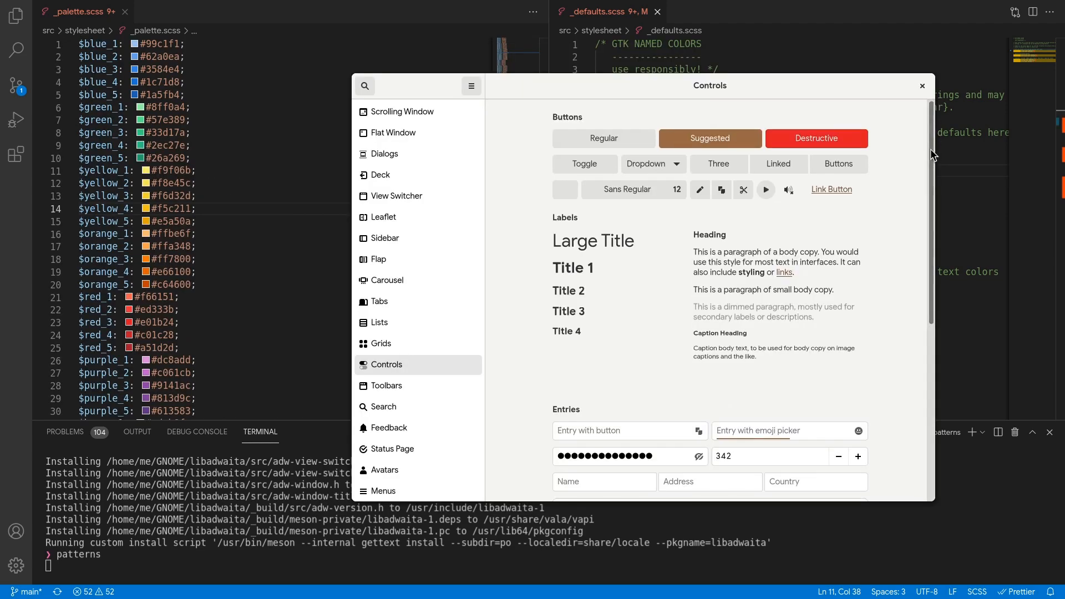
Step: Scroll down the Controls page to see brown accents on checkboxes, switches, sliders and progress bars
{"action": "scroll", "scroll_direction": "down", "scroll_amount": 3}
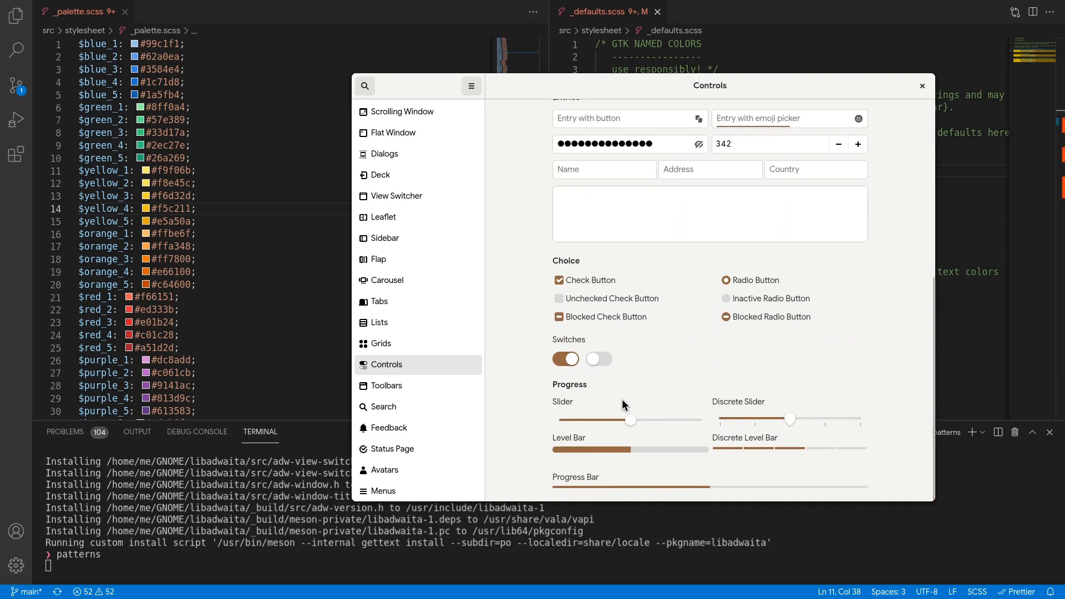